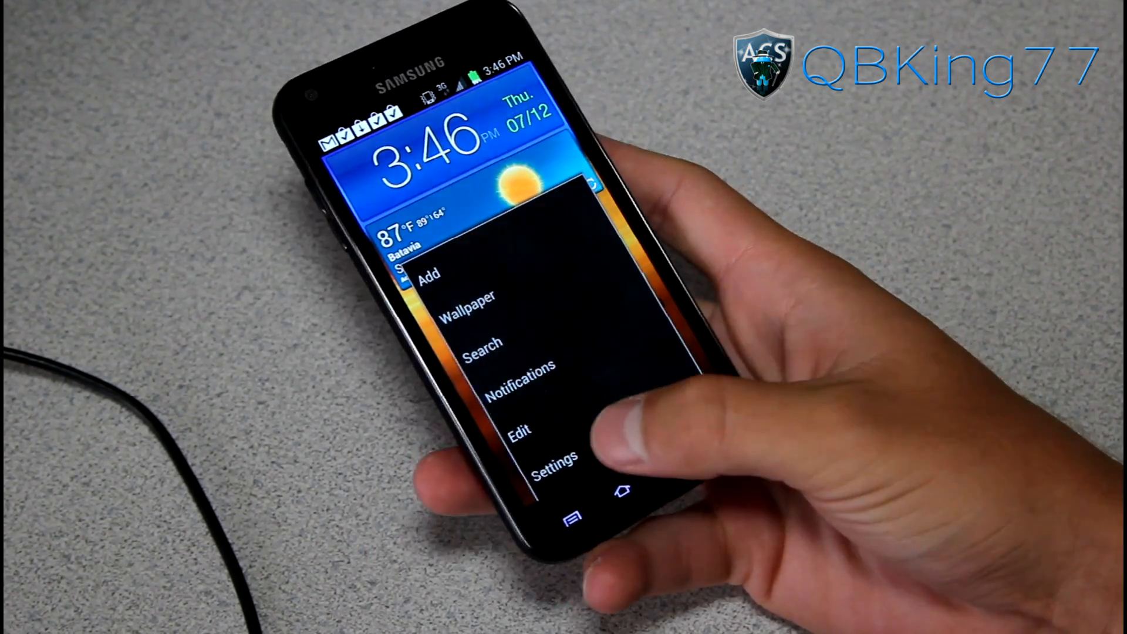
Bring up the phone's Settings screen from the home screen menu
{"action": "left_click", "coordinate": [554, 455]}
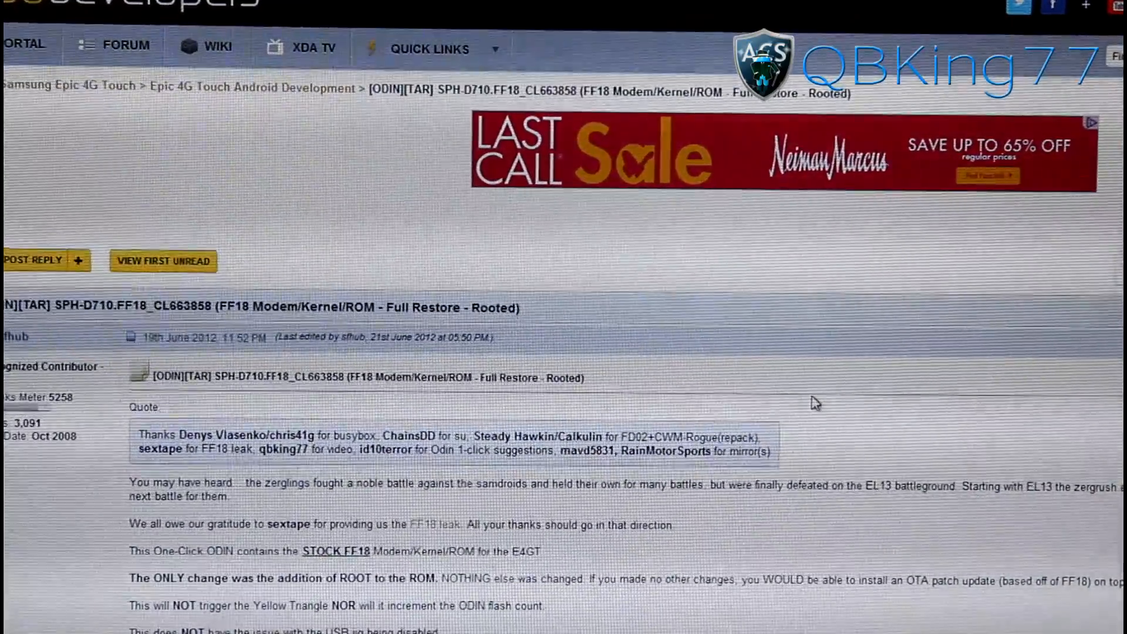
Scroll the FF18 Full Restore - Rooted thread down to its Instructions and download links
{"action": "scroll", "scroll_direction": "down", "scroll_amount": 3}
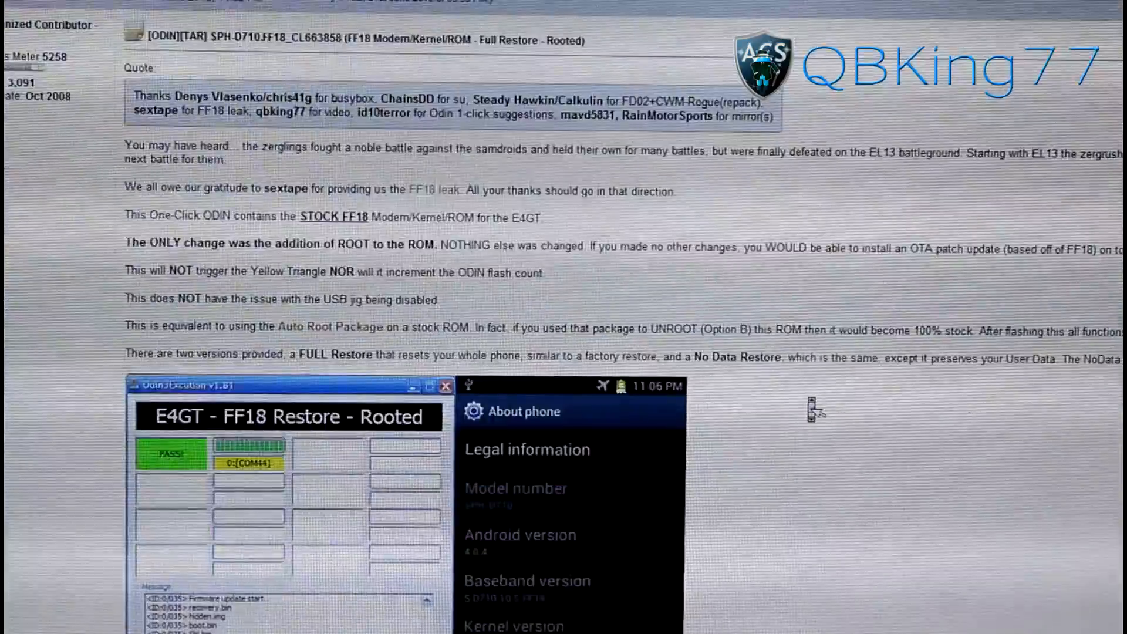
{"action": "scroll", "scroll_direction": "down", "scroll_amount": 3}
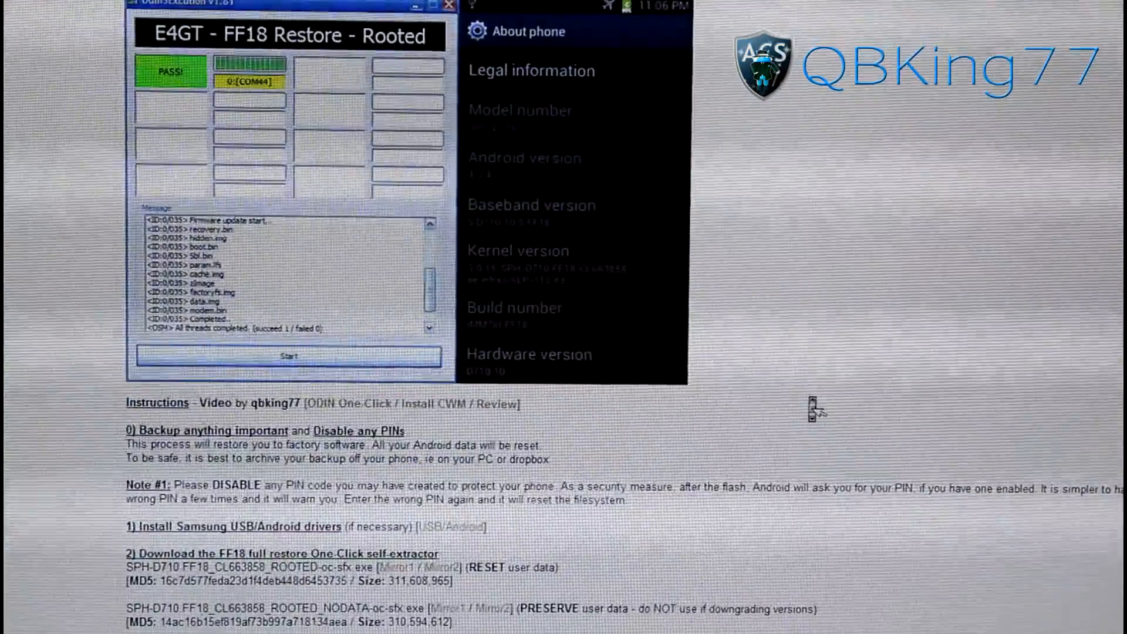
{"action": "scroll", "scroll_direction": "down", "scroll_amount": 3}
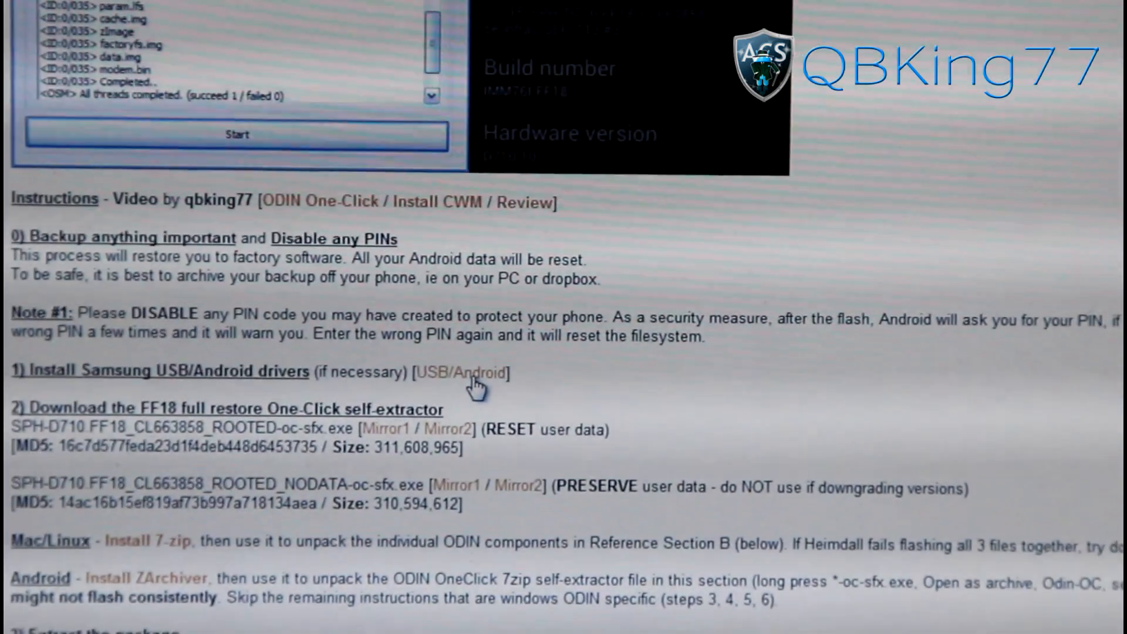
{"action": "scroll", "scroll_direction": "down", "scroll_amount": 3}
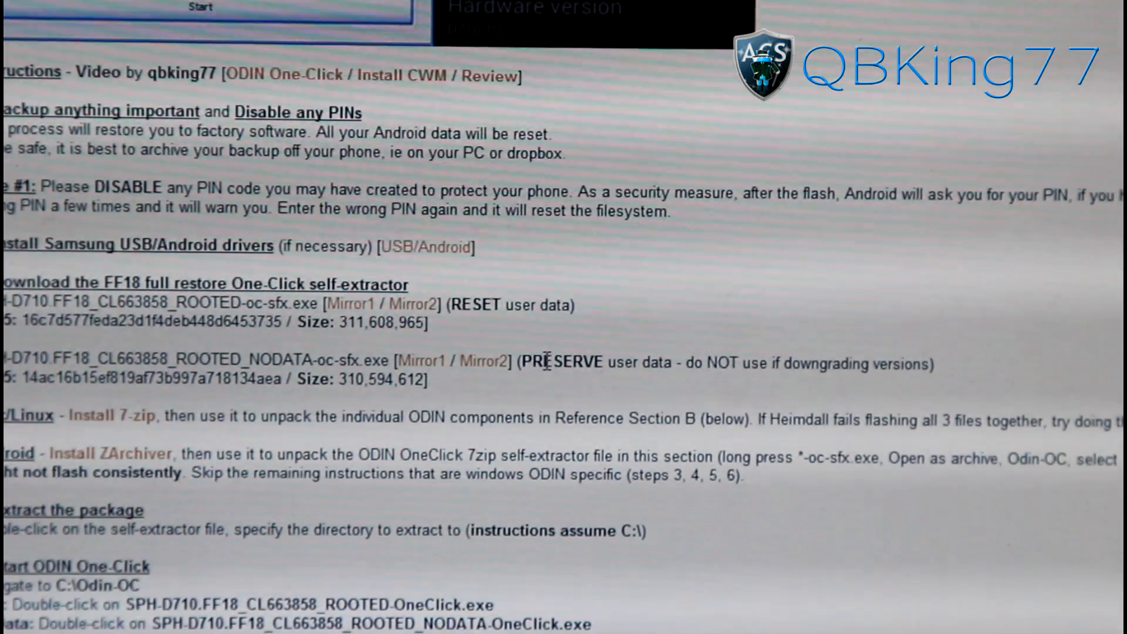
{"action": "double_click", "coordinate": [559, 363]}
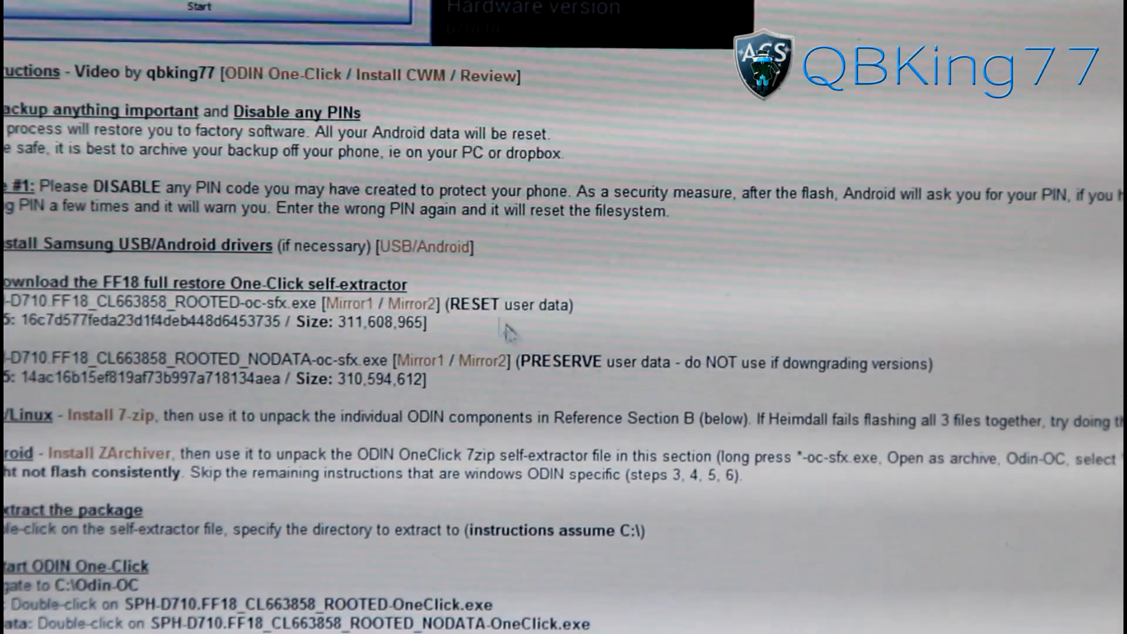
{"action": "double_click", "coordinate": [473, 306]}
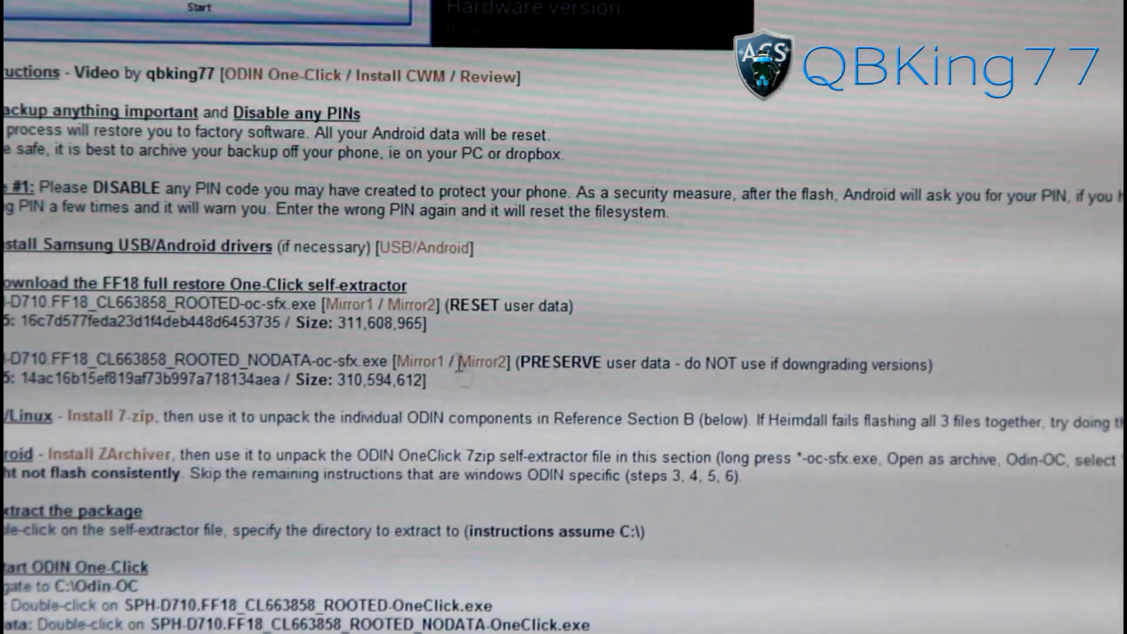
{"action": "mouse_move", "coordinate": [467, 392]}
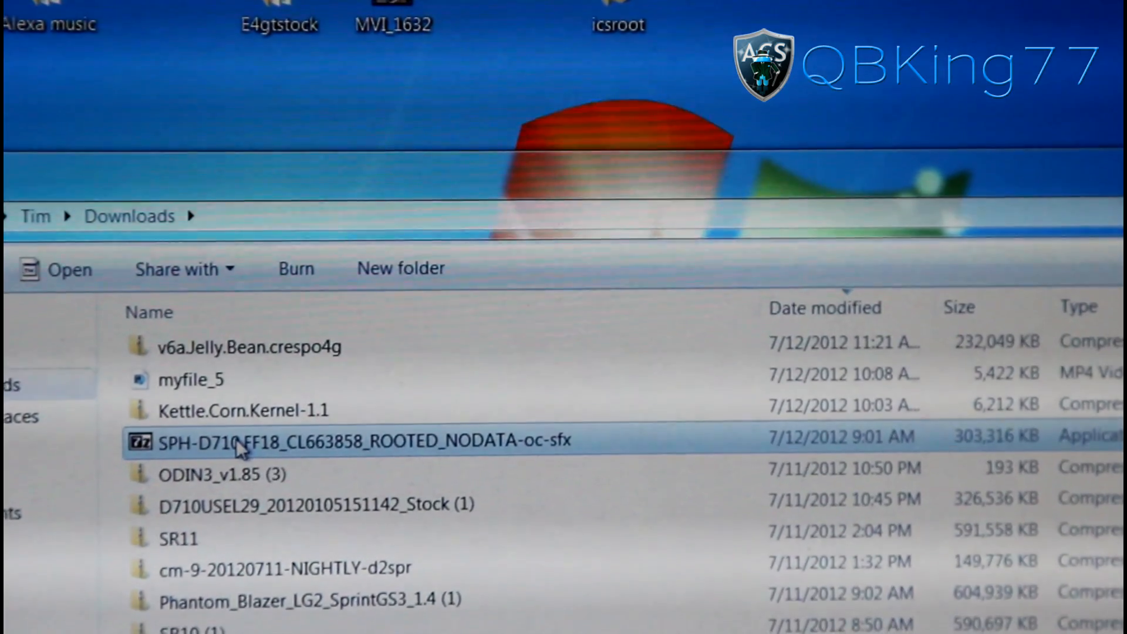
{"action": "mouse_move", "coordinate": [288, 424]}
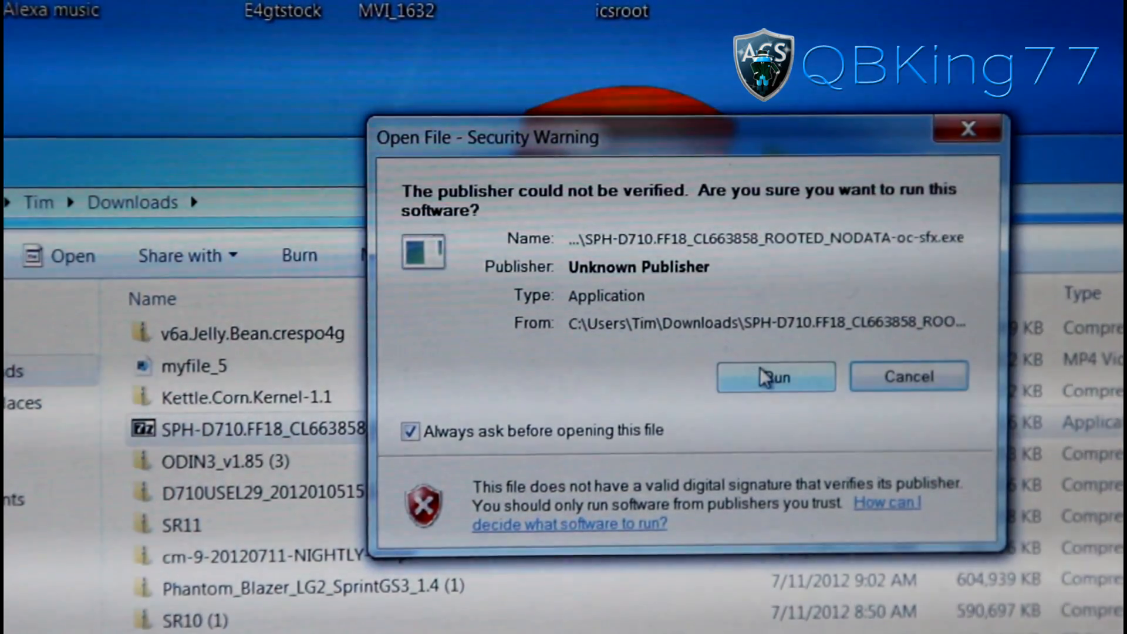
Run the unverified FF18 self-extractor and unpack it into the Desktop icsroot folder
{"action": "left_click", "coordinate": [774, 375]}
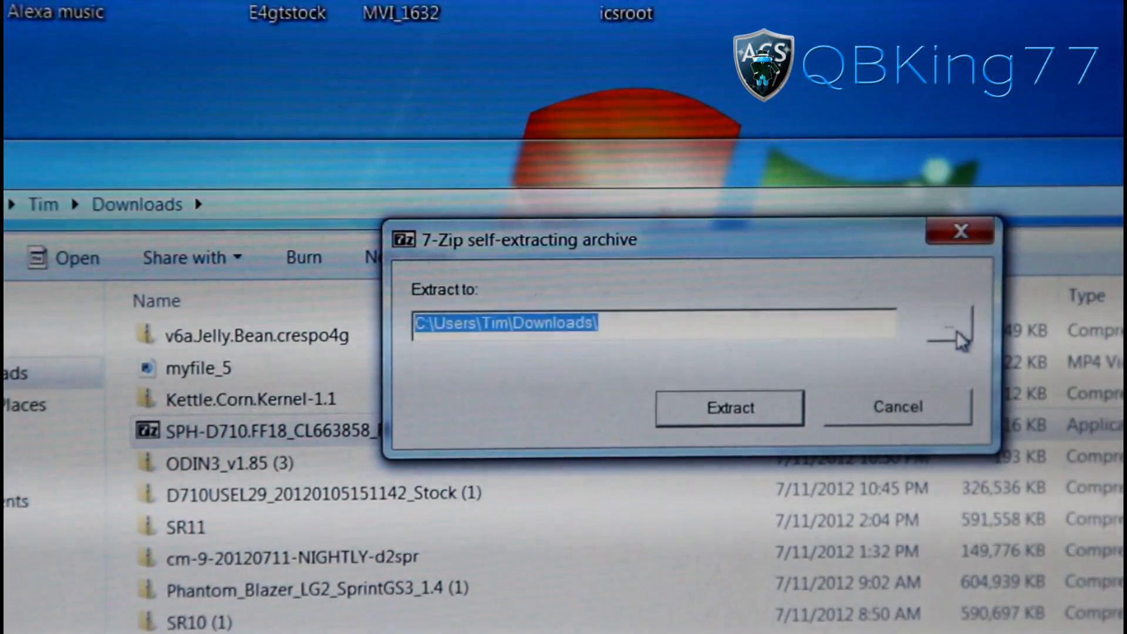
{"action": "left_click", "coordinate": [948, 334]}
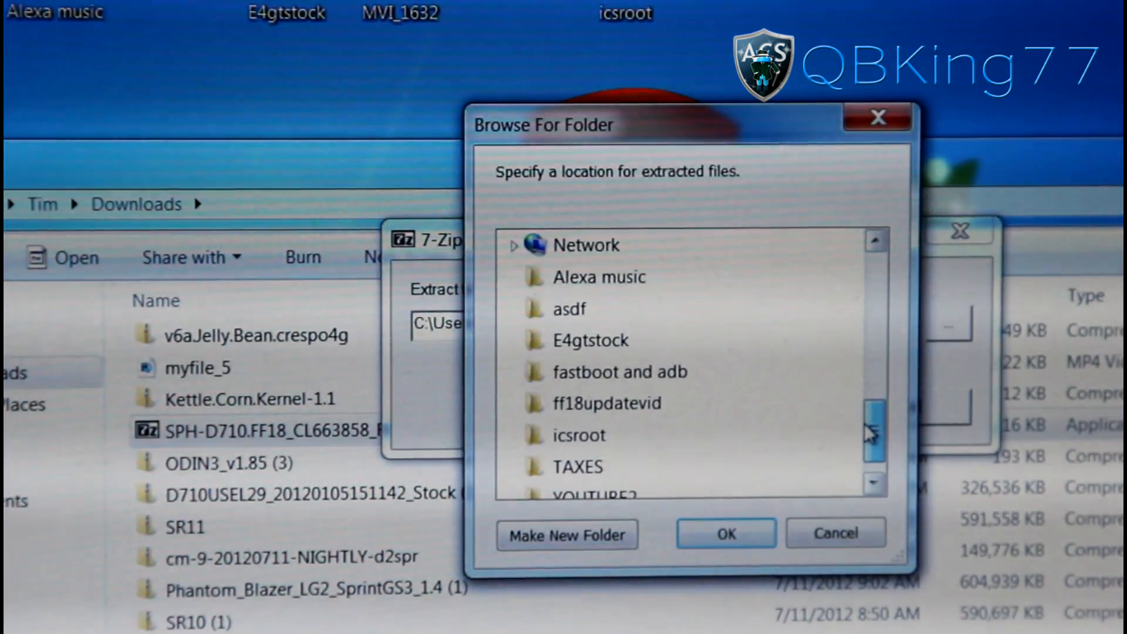
{"action": "left_click", "coordinate": [579, 434]}
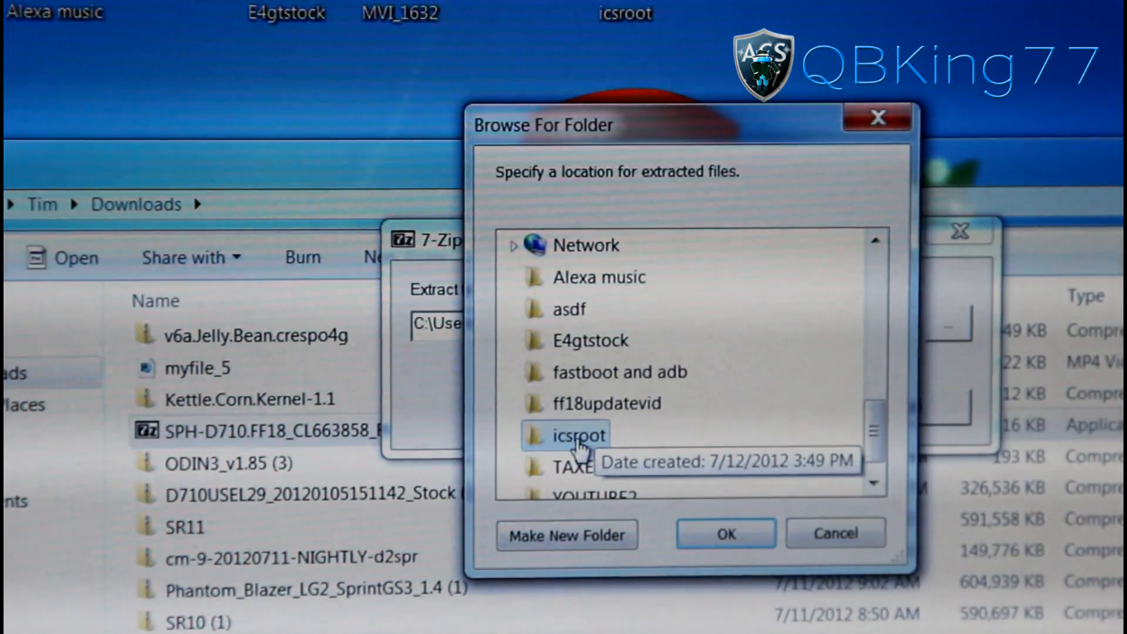
{"action": "left_click", "coordinate": [726, 534]}
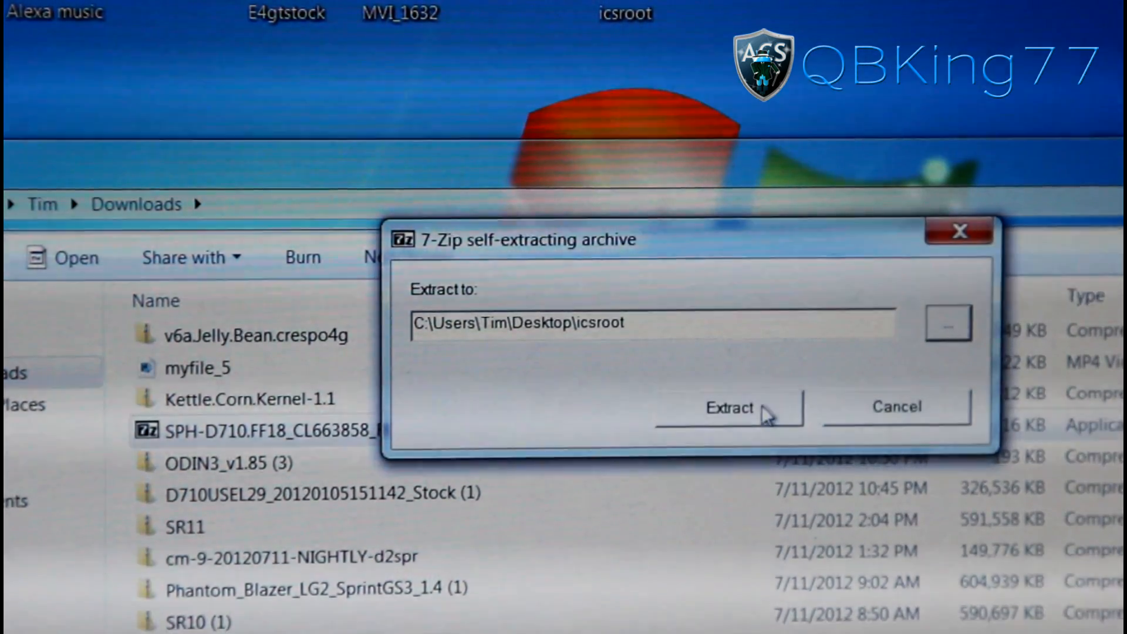
{"action": "left_click", "coordinate": [728, 407]}
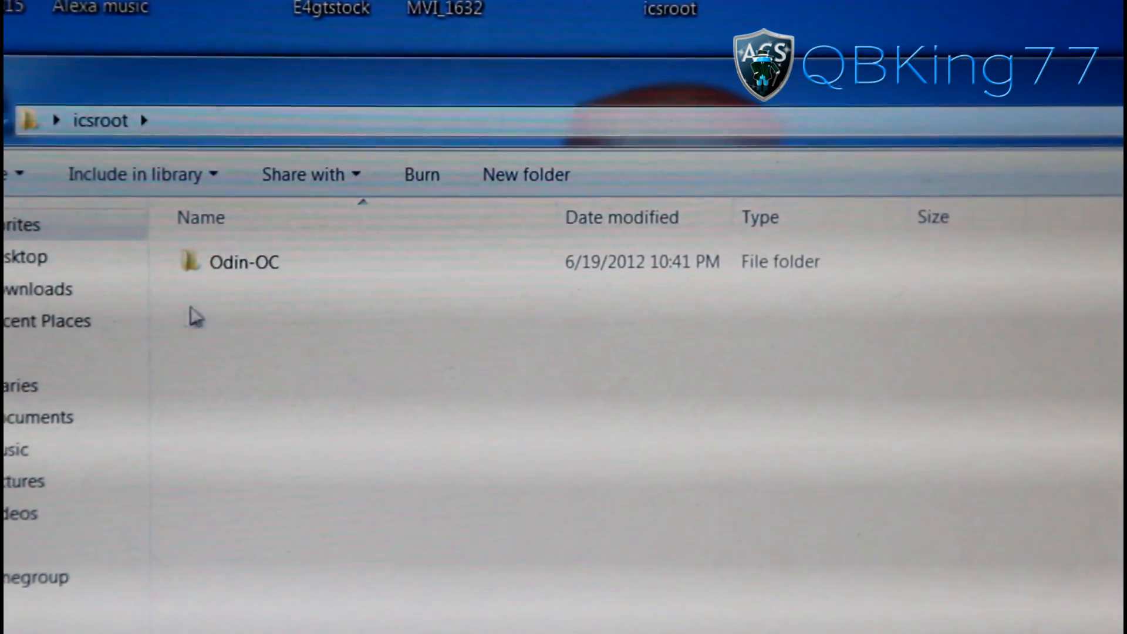
Enter the Odin-OC folder and bring up options for the SPH-D710 rooted one-click .exe
{"action": "left_click", "coordinate": [245, 260]}
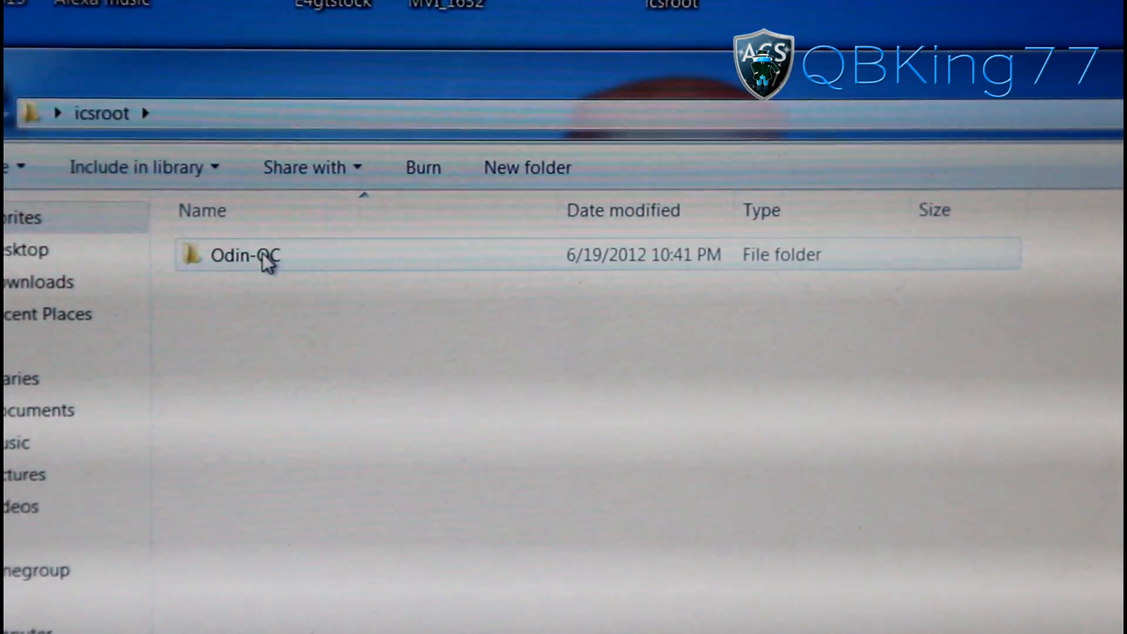
{"action": "double_click", "coordinate": [244, 255]}
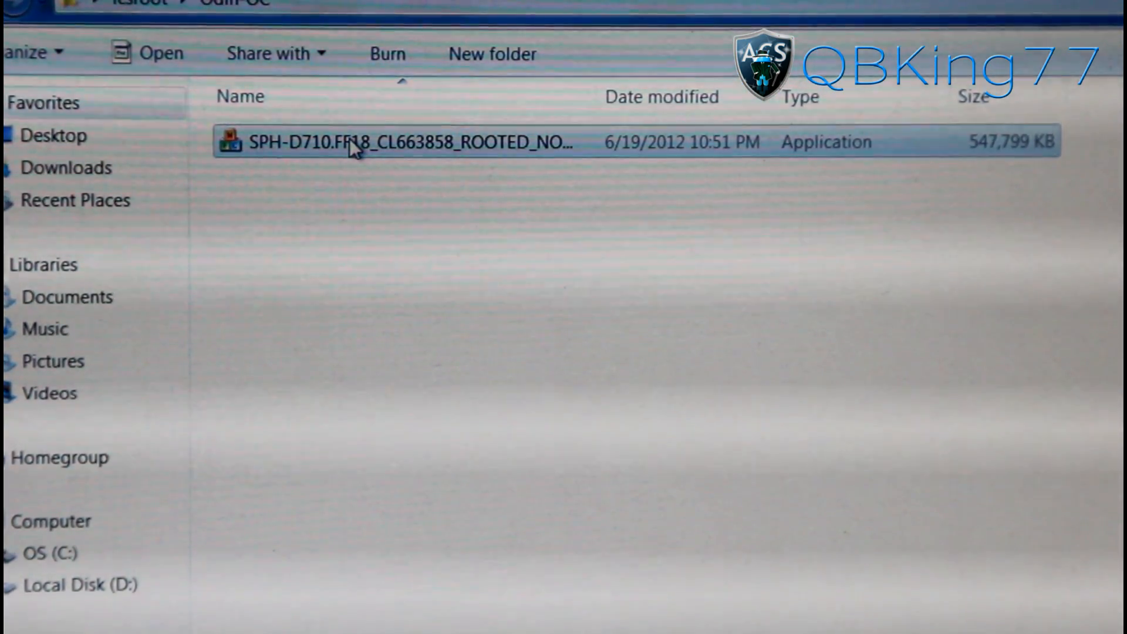
{"action": "right_click", "coordinate": [352, 142]}
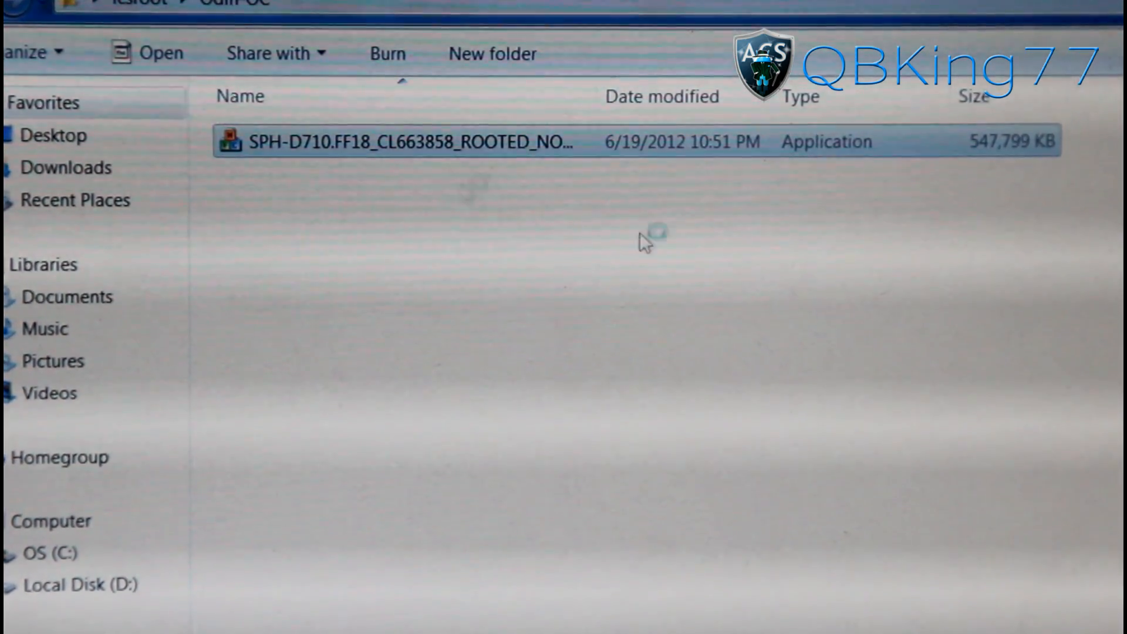
Launch the SPH-D710 FF18 rooted One-Click flasher and allow it through User Account Control
{"action": "double_click", "coordinate": [399, 141]}
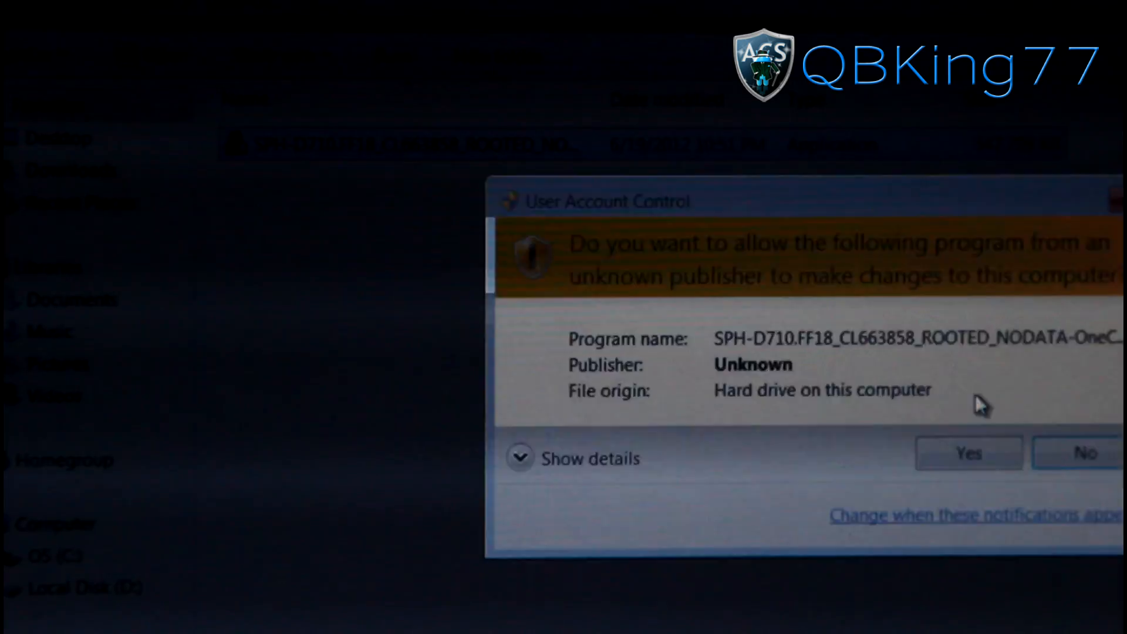
{"action": "left_click", "coordinate": [967, 453]}
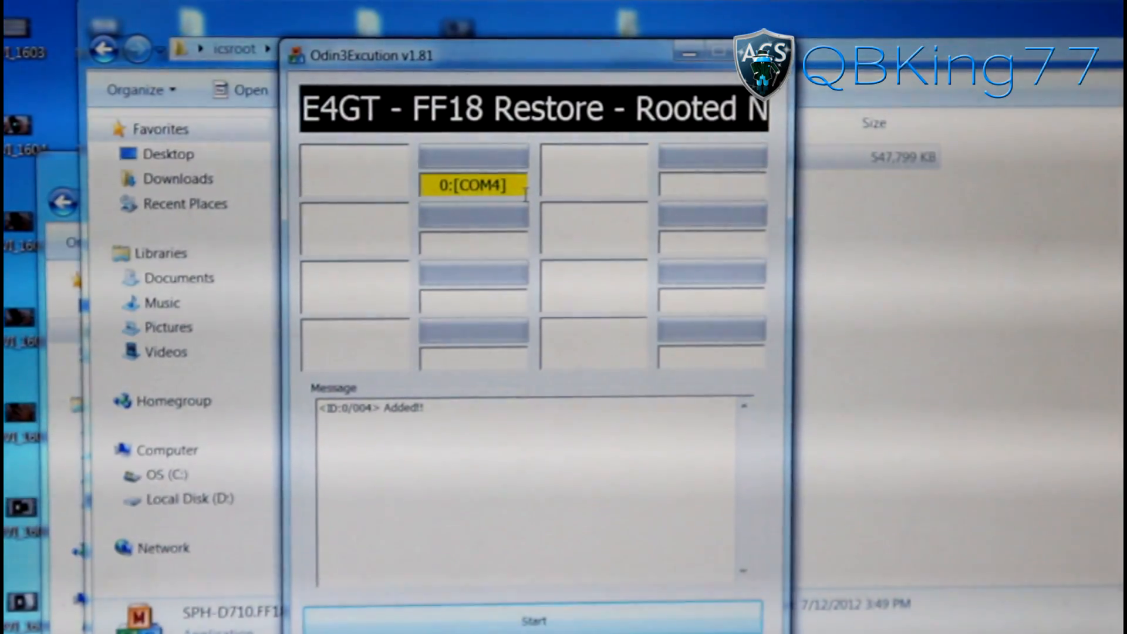
Reposition the Odin window while the phone shows as added on COM4
{"action": "left_click_drag", "start_coordinate": [503, 54], "coordinate": [546, 44]}
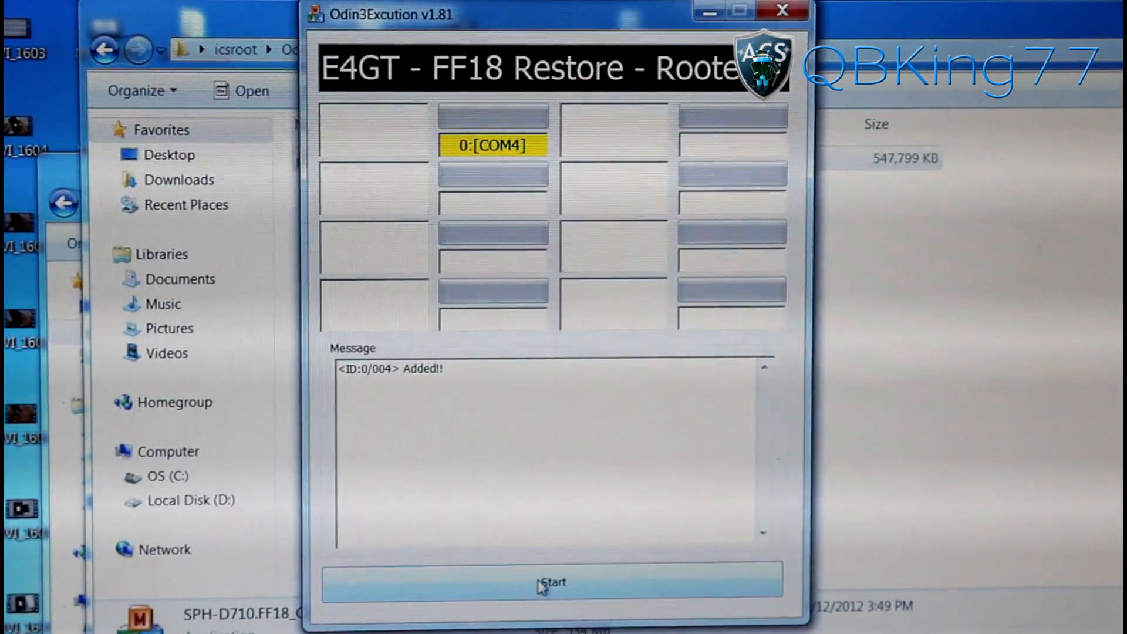
Start the Odin One-Click flash of the FF18 rooted firmware to the phone
{"action": "left_click", "coordinate": [551, 582]}
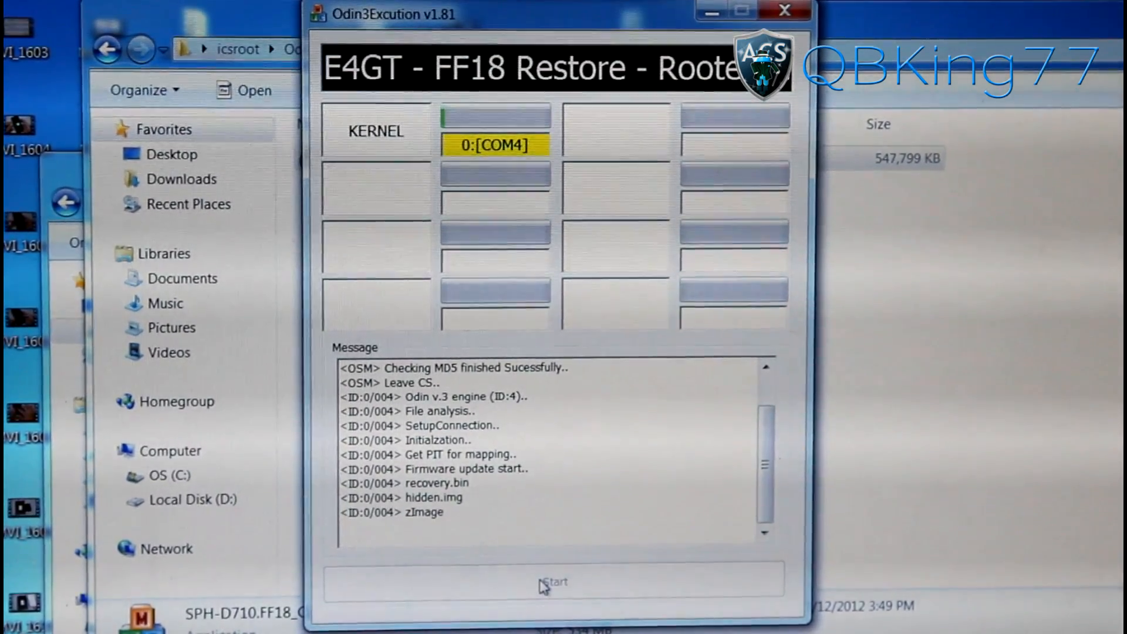
{"action": "left_click", "coordinate": [554, 582]}
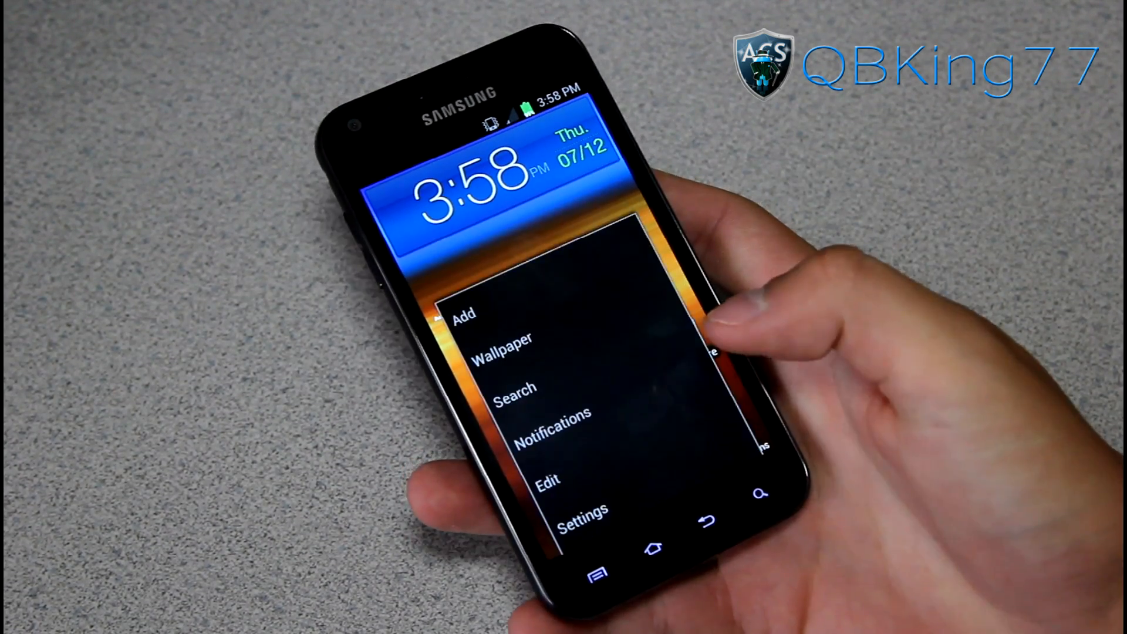
Check About phone in Settings, then browse the app drawer toward the Play Store
{"action": "left_click", "coordinate": [583, 511]}
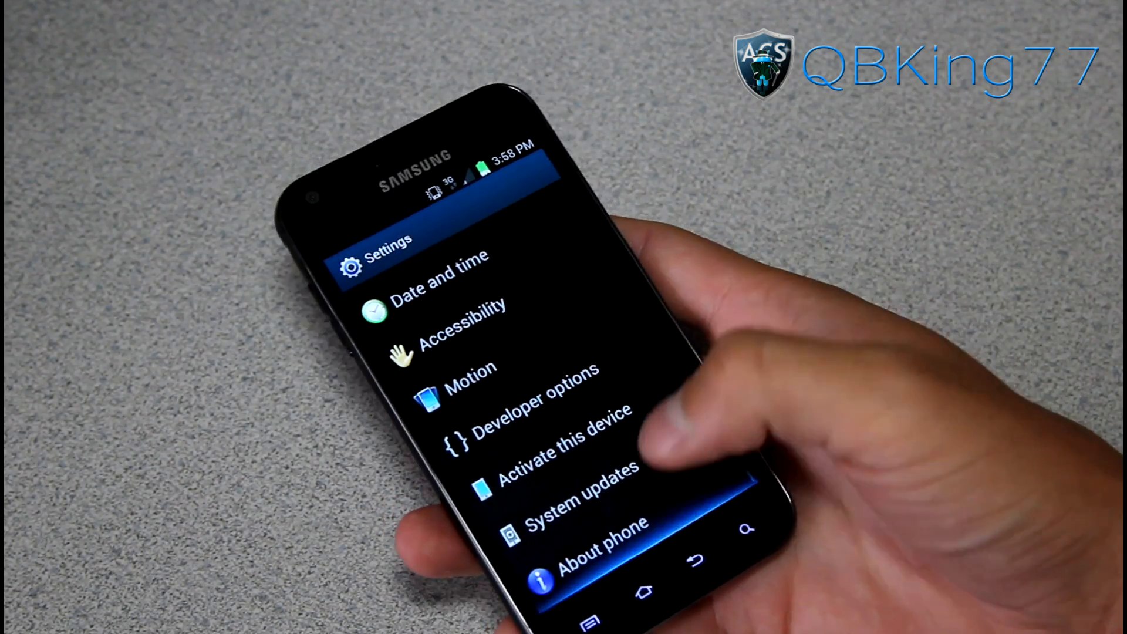
{"action": "left_click", "coordinate": [589, 543]}
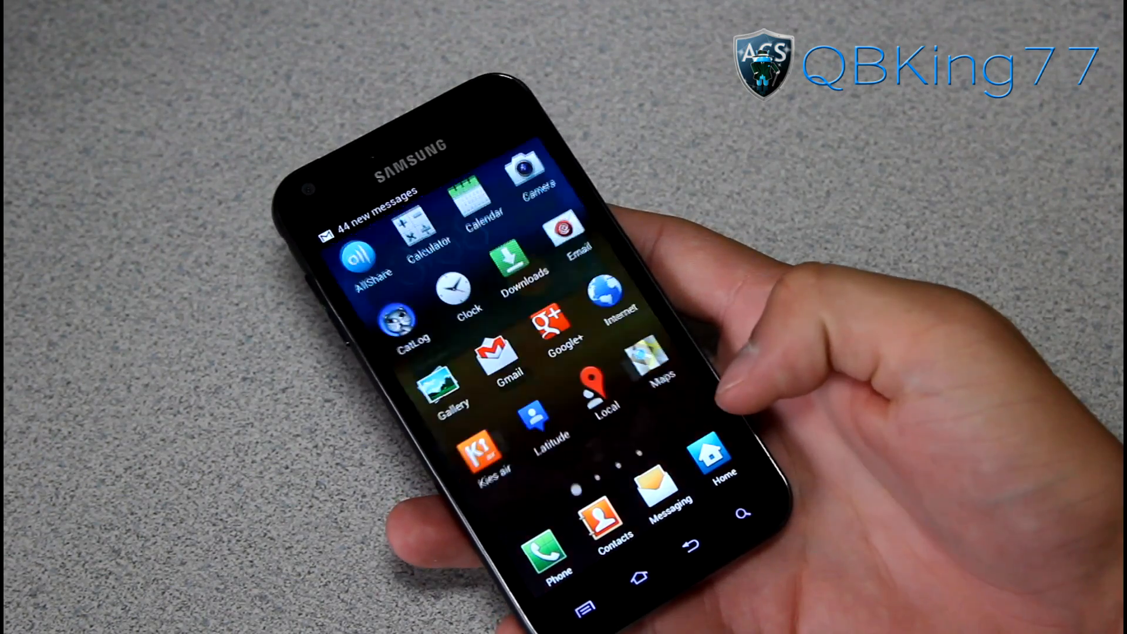
{"action": "scroll", "scroll_direction": "left", "scroll_amount": 3}
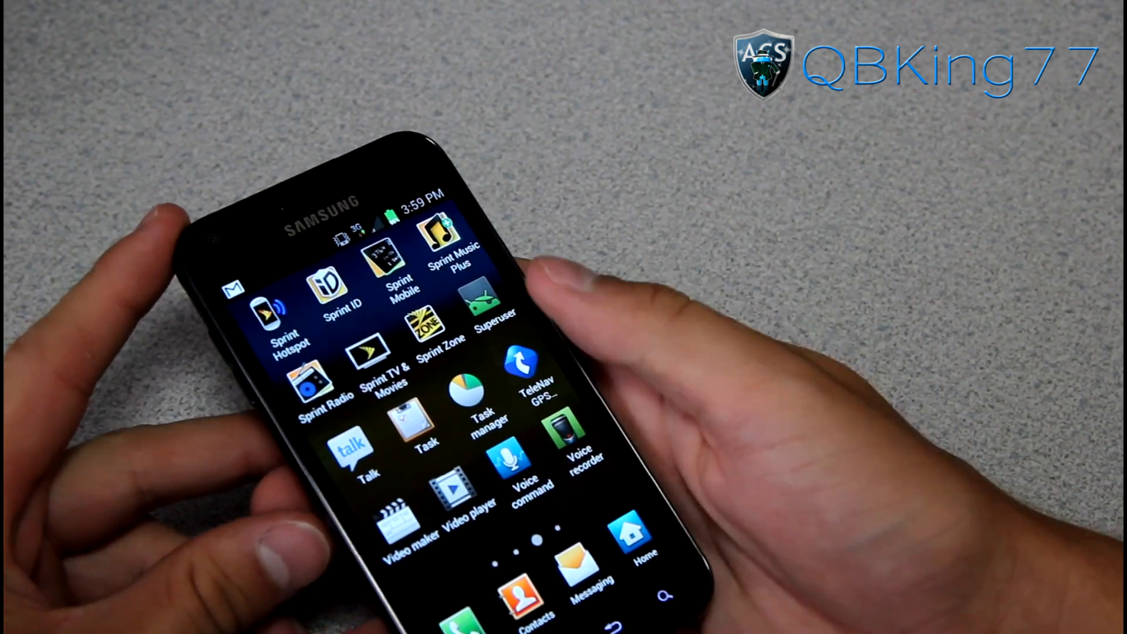
{"action": "scroll", "scroll_direction": "left", "scroll_amount": 3}
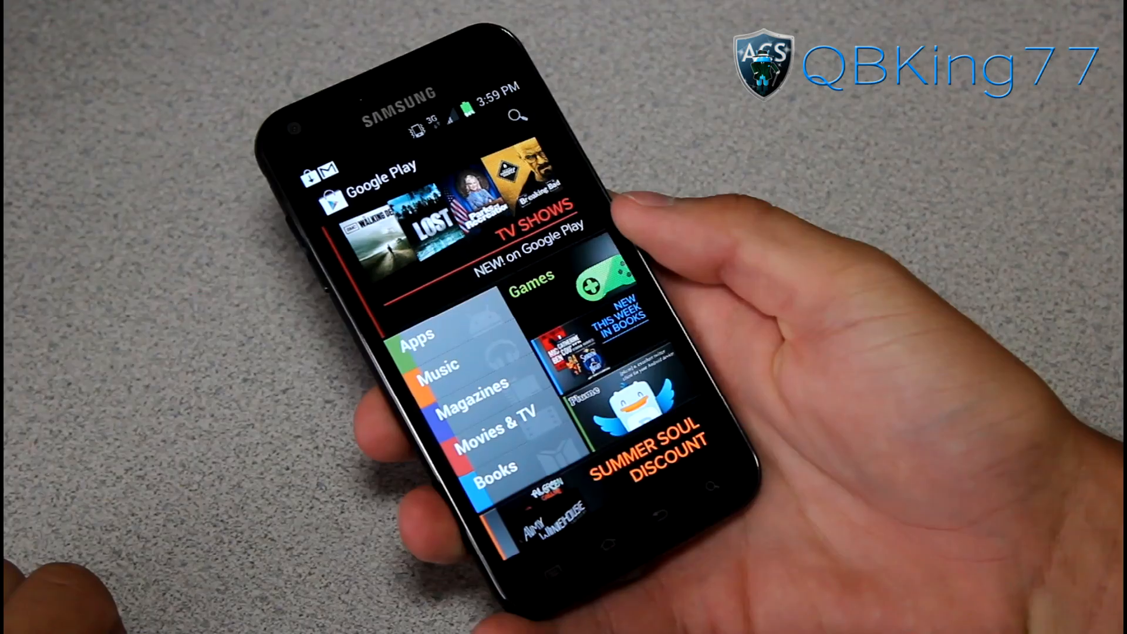
Search the Play Store for 'root', then install Root Checker, accepting its permissions
{"action": "left_click", "coordinate": [514, 116]}
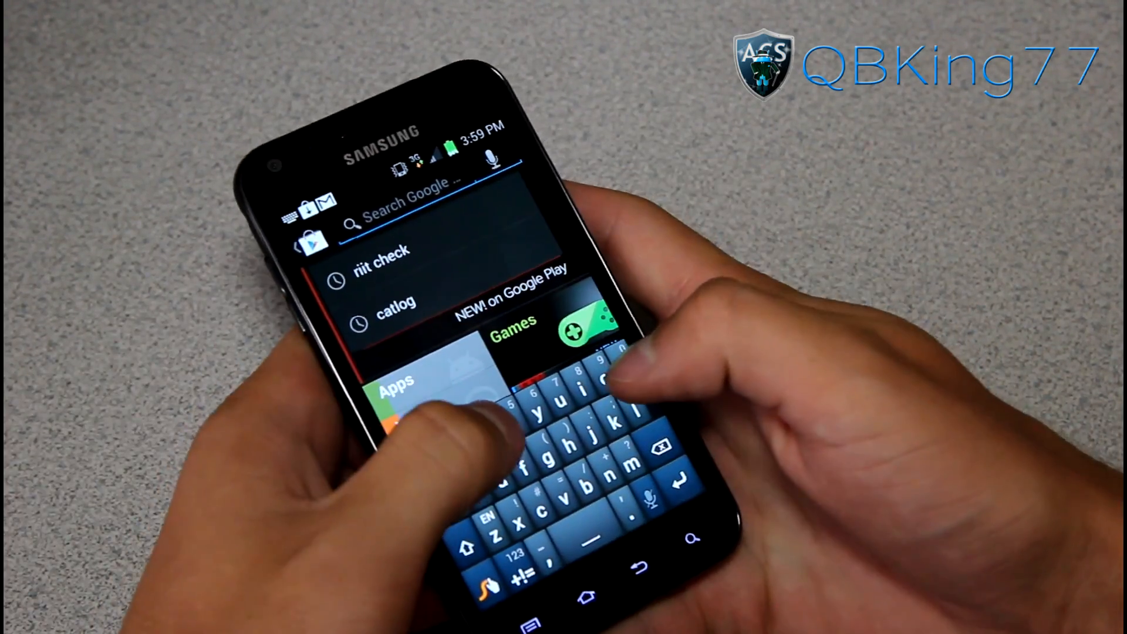
{"action": "type", "text": "root checker"}
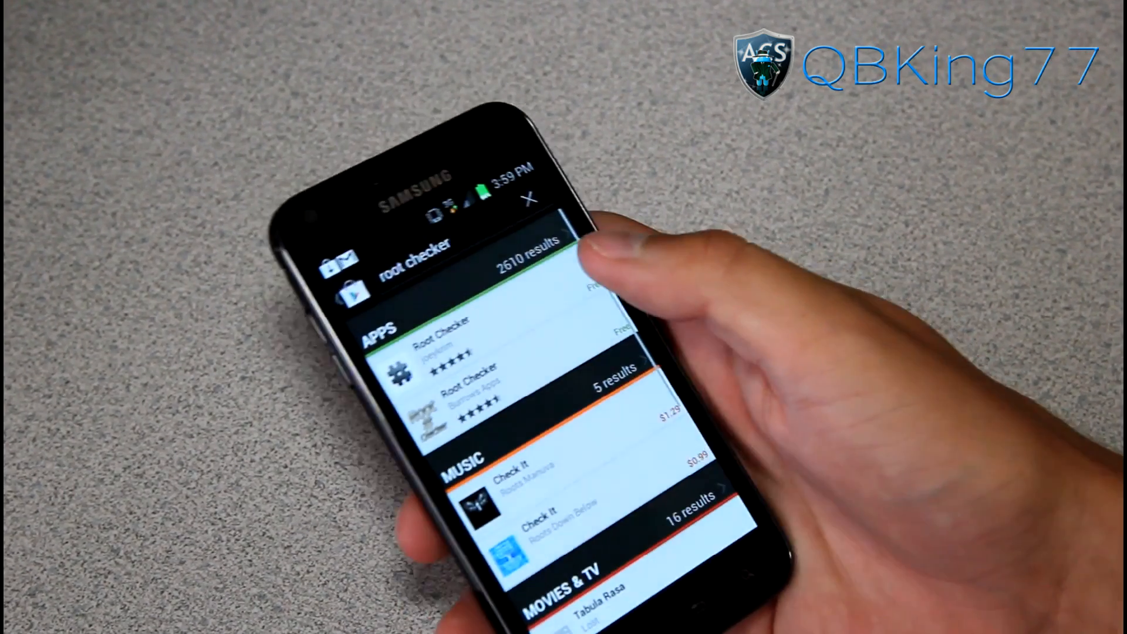
{"action": "left_click", "coordinate": [445, 342]}
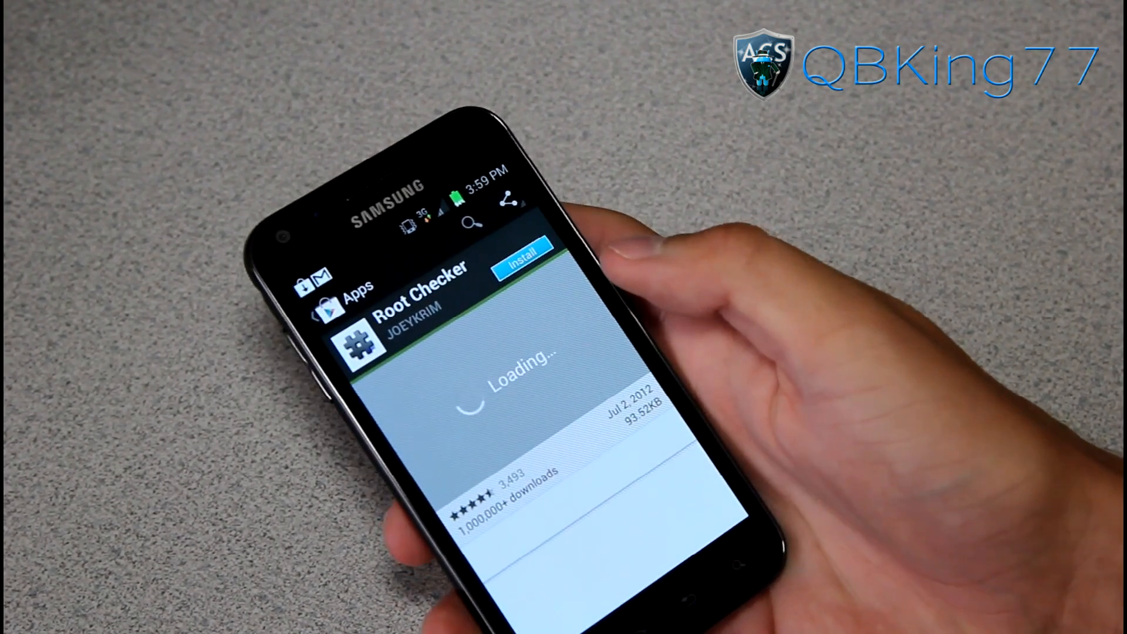
{"action": "left_click", "coordinate": [520, 266]}
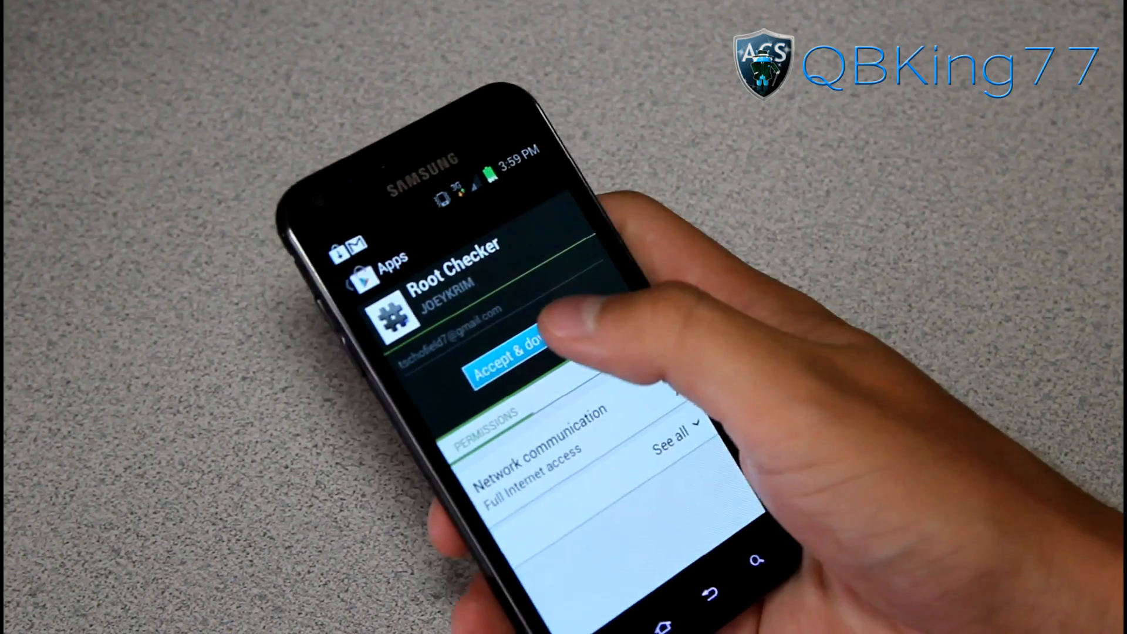
{"action": "left_click", "coordinate": [505, 368]}
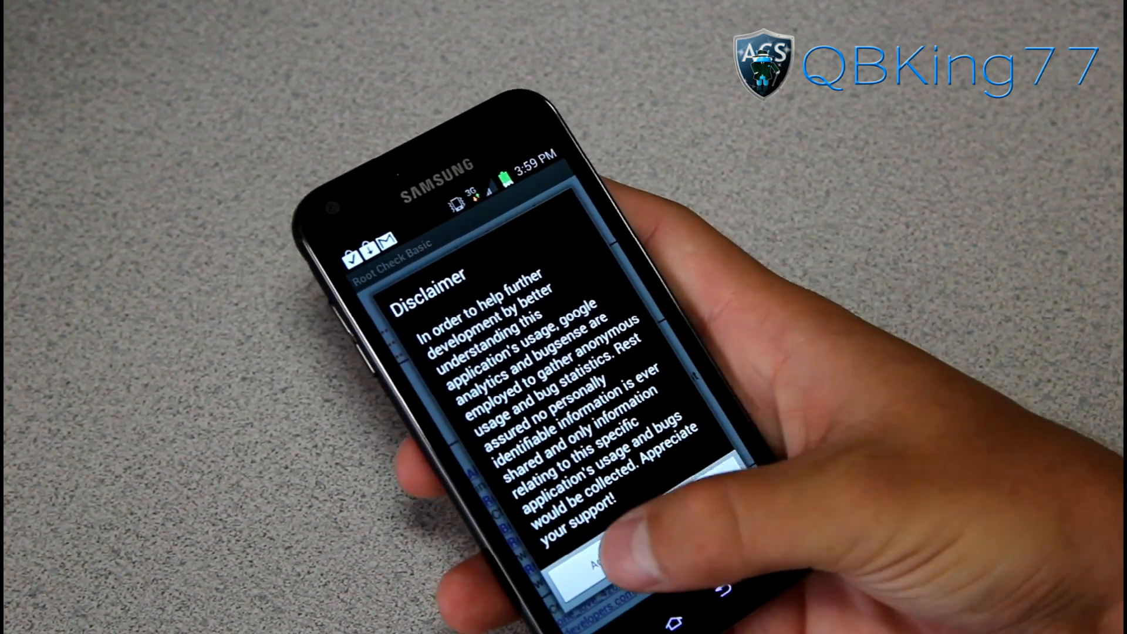
Accept Root Check Basic's disclaimer and allow its superuser request to confirm root access
{"action": "left_click", "coordinate": [589, 561]}
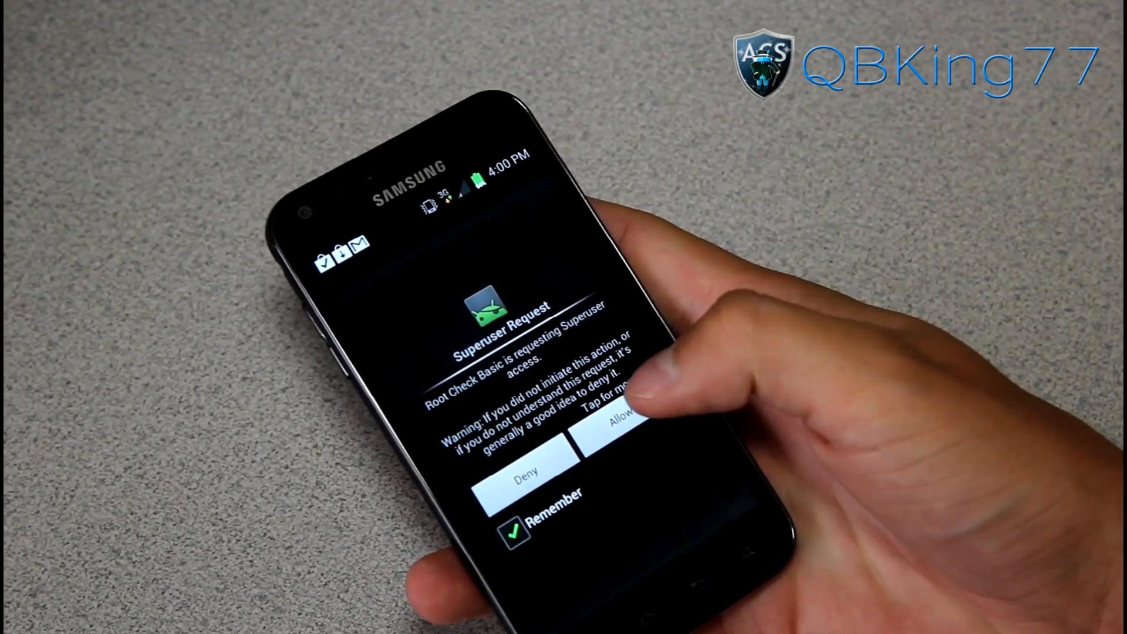
{"action": "left_click", "coordinate": [618, 422]}
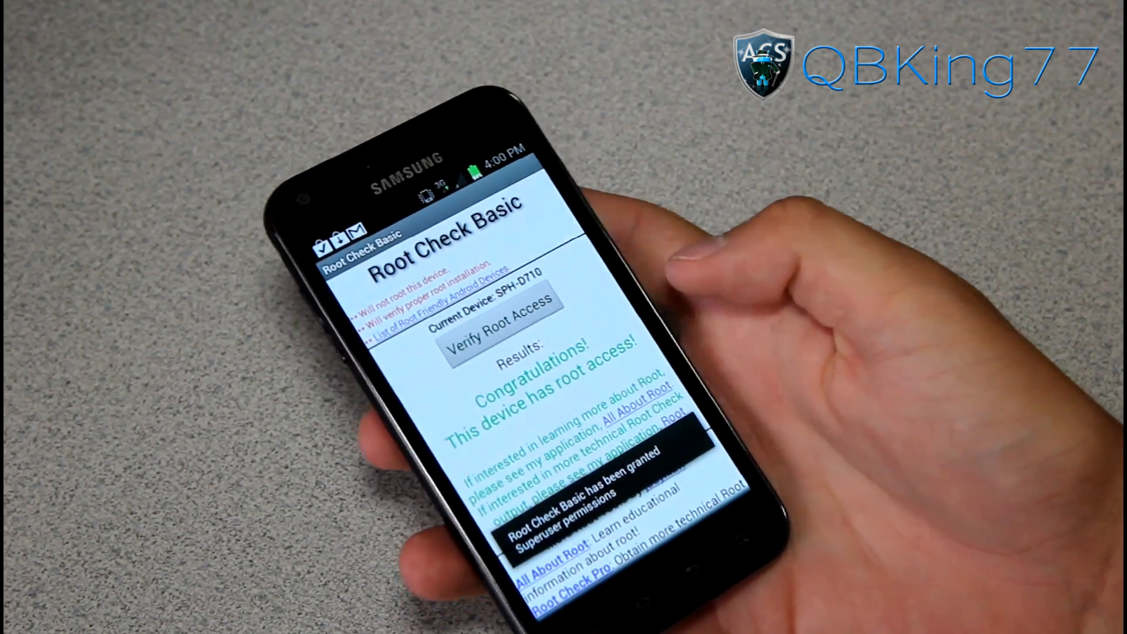